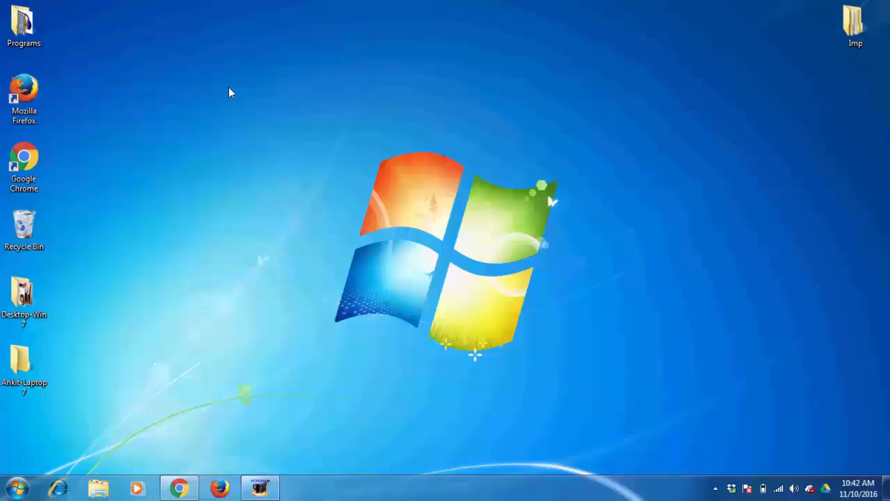
Step: Open Gmail in Chrome and reach the Google My Account page through the profile avatar
left_click(179, 488)
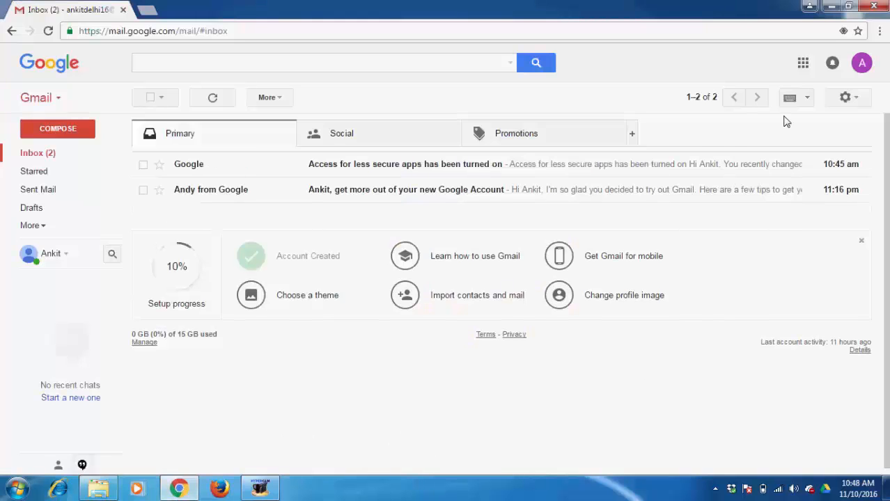
left_click(861, 63)
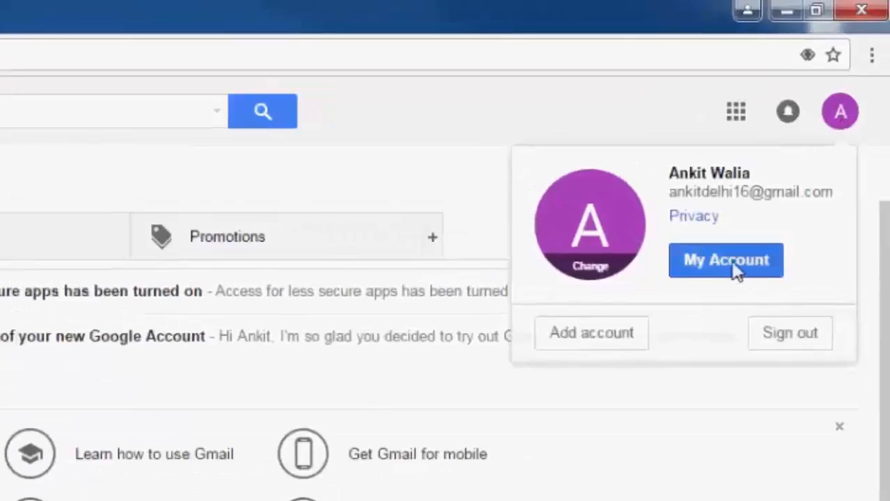
left_click(726, 260)
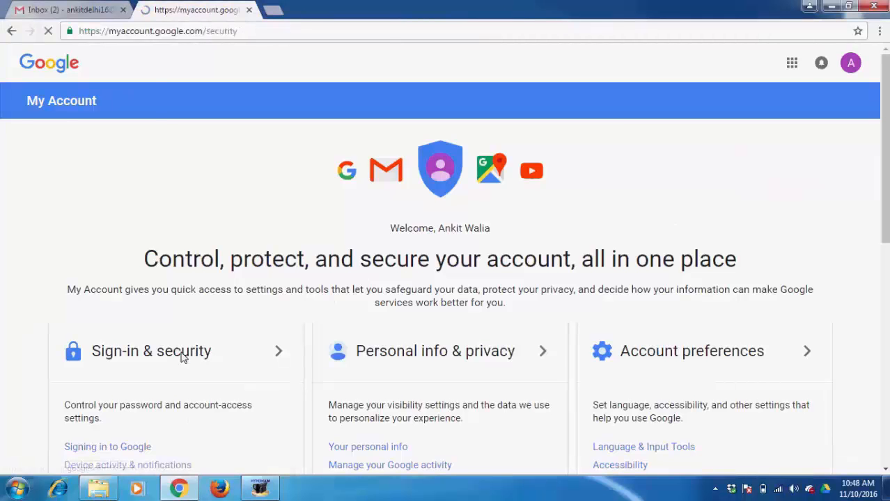
Step: Switch on 'Allow less secure apps' under Sign-in & security
left_click(151, 351)
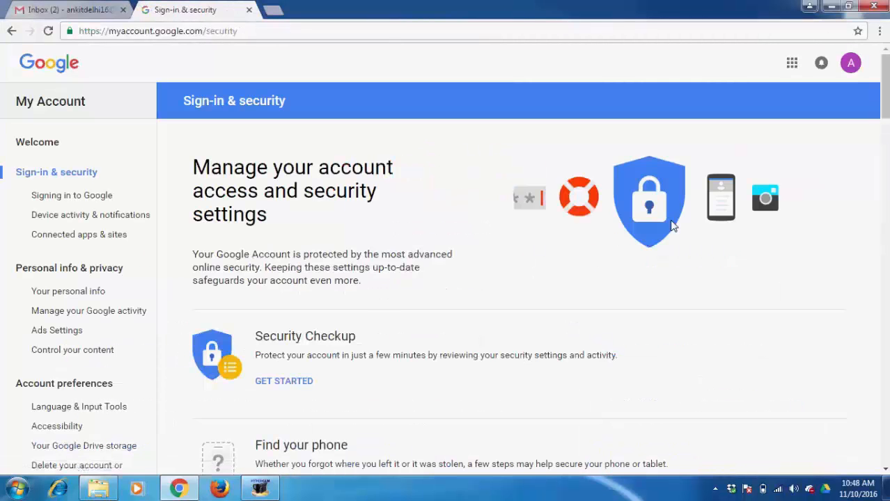
scroll("down", 3)
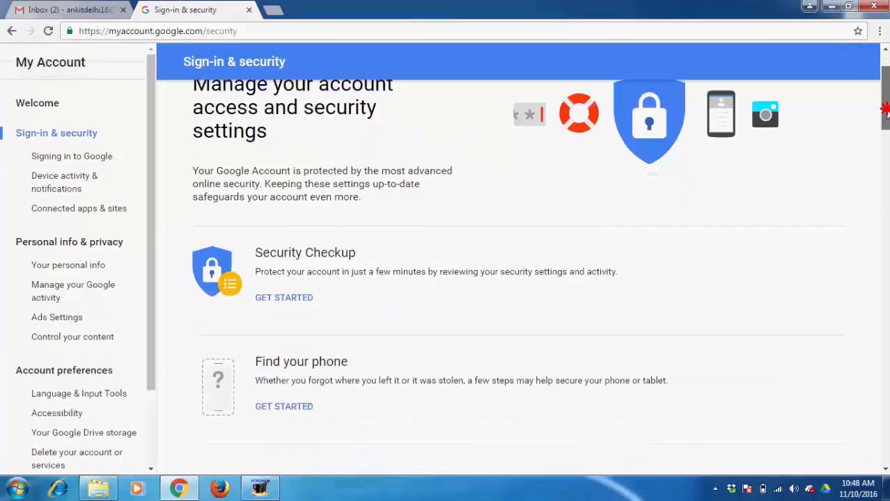
scroll("down", 3)
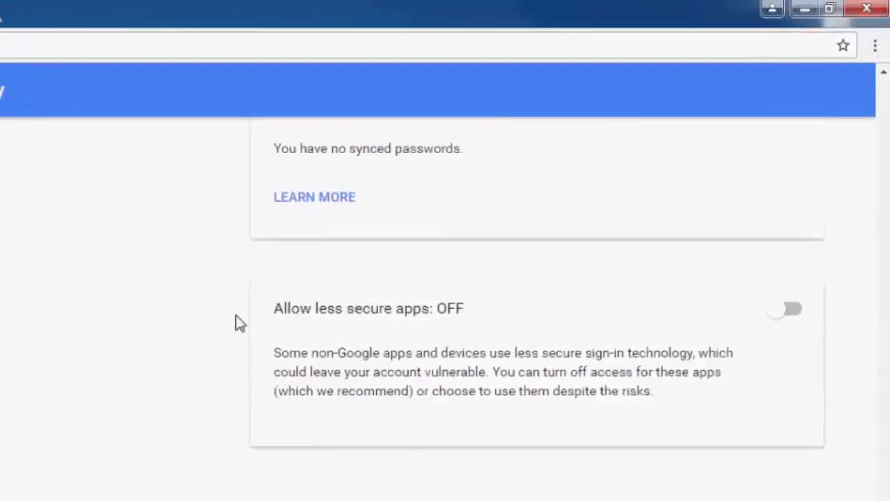
mouse_move(292, 330)
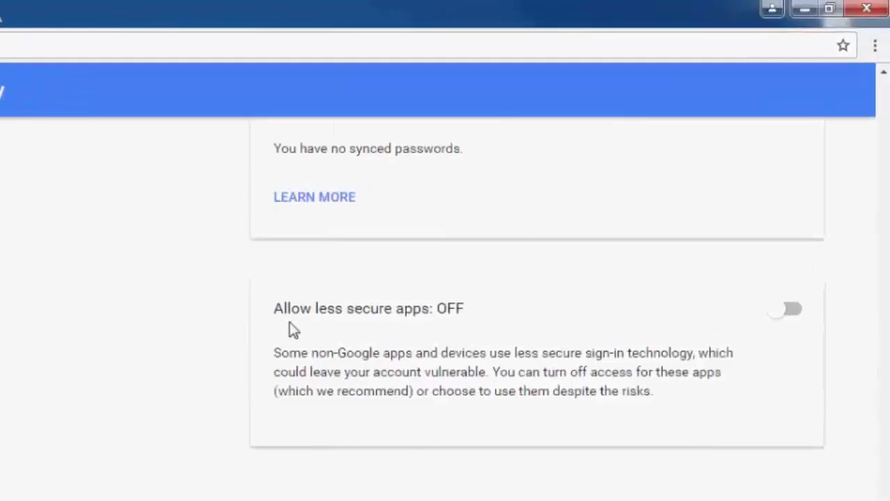
mouse_move(397, 330)
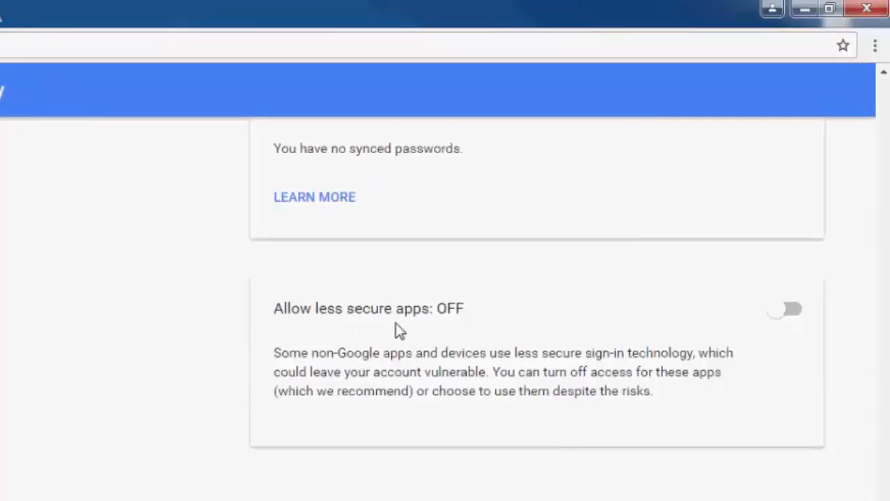
mouse_move(452, 326)
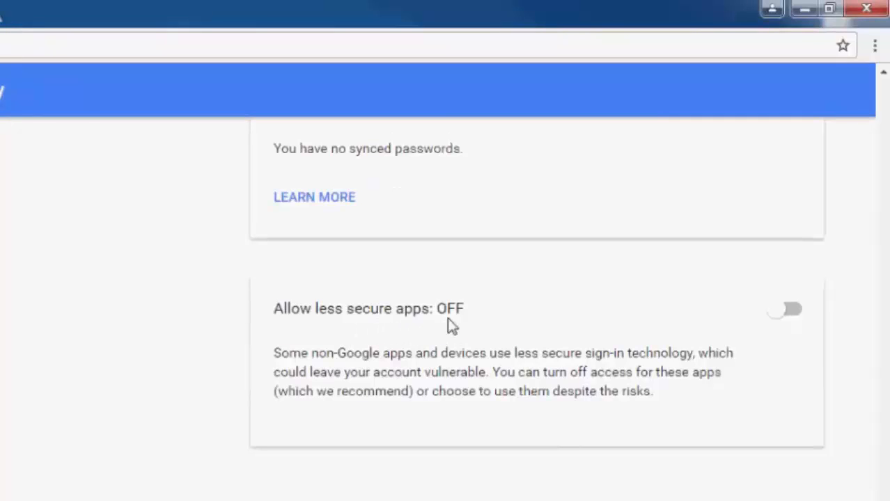
mouse_move(592, 332)
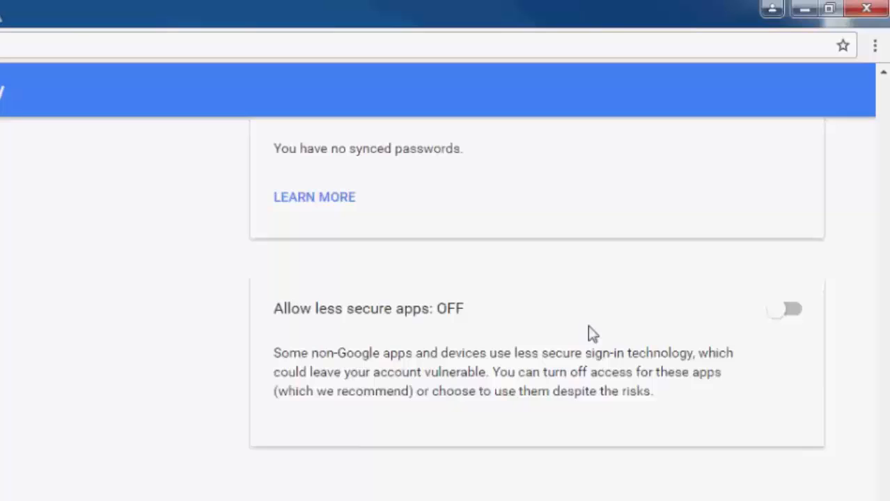
mouse_move(792, 315)
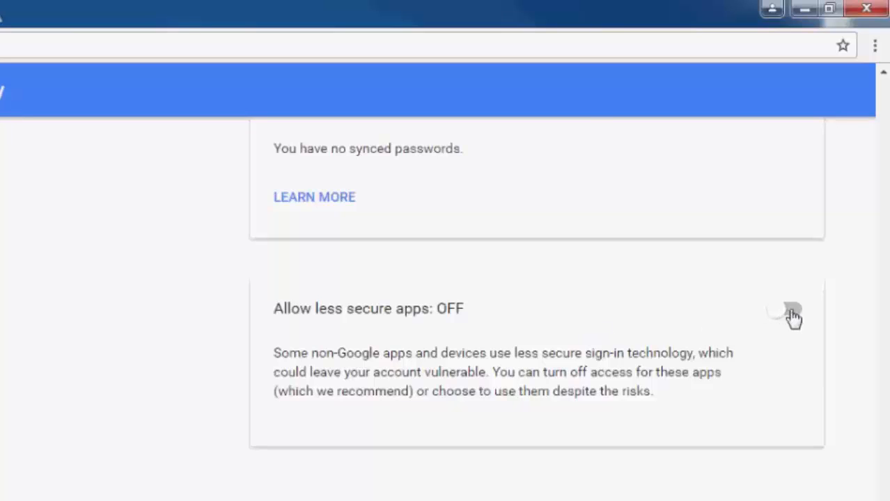
left_click(783, 309)
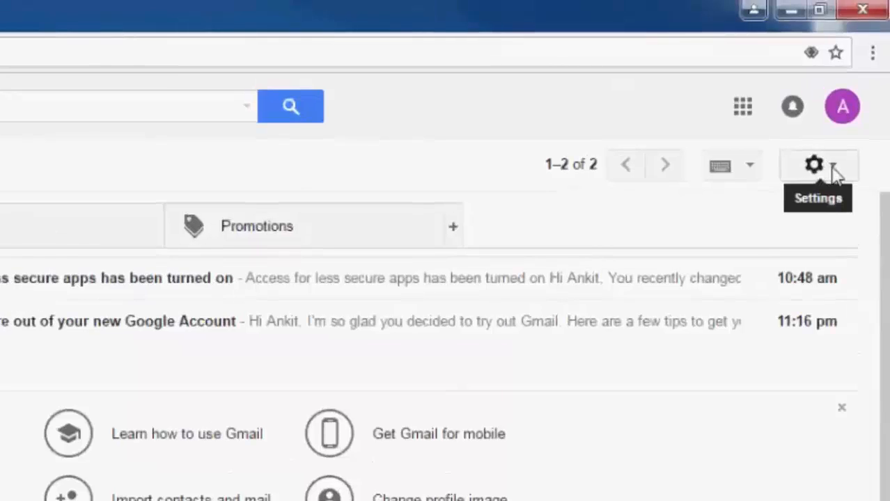
Step: Open Gmail Settings from the gear menu and go to Forwarding and POP/IMAP
left_click(814, 164)
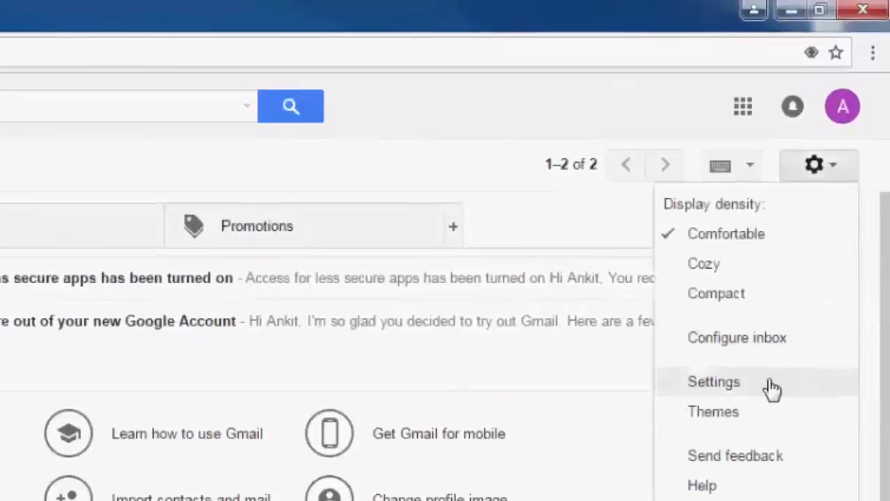
left_click(713, 382)
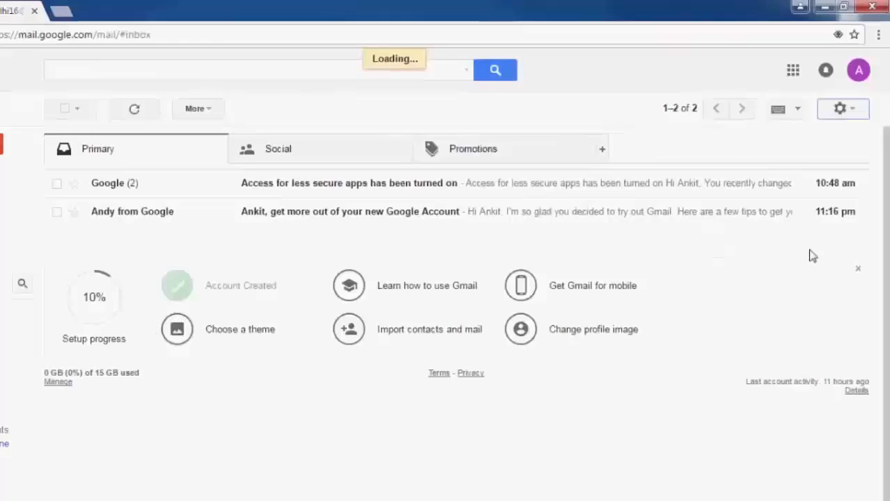
left_click(840, 109)
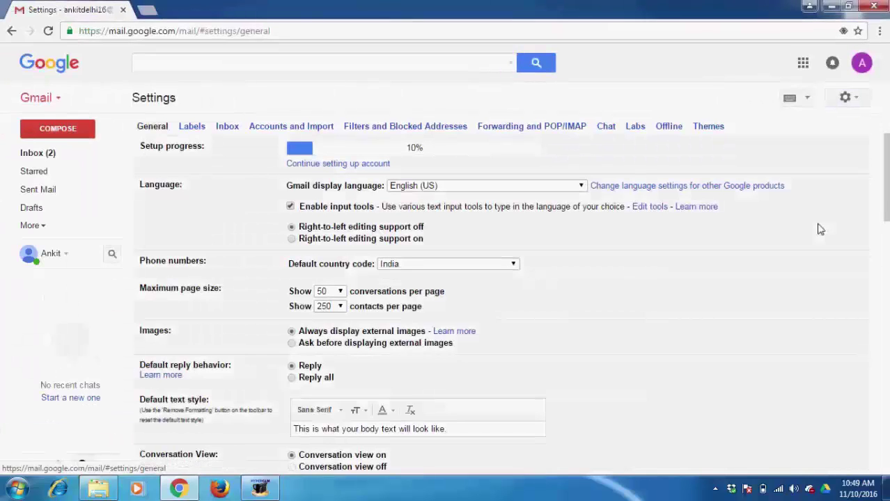
mouse_move(538, 253)
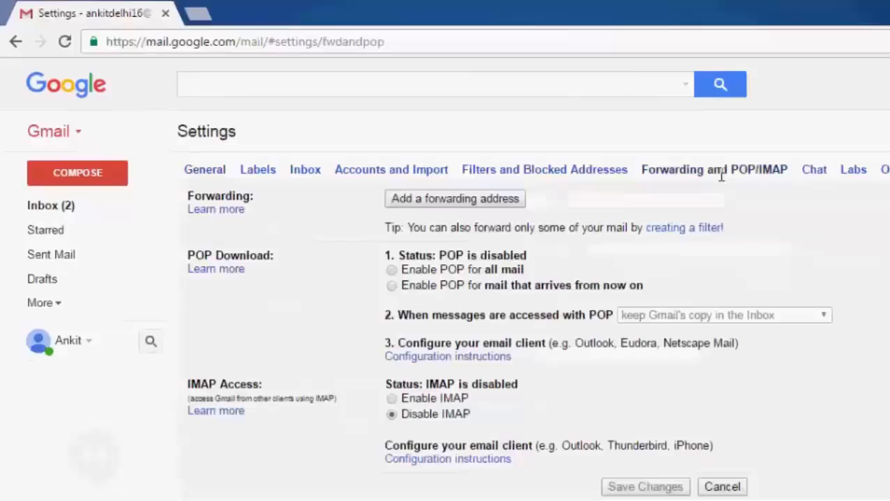
mouse_move(361, 300)
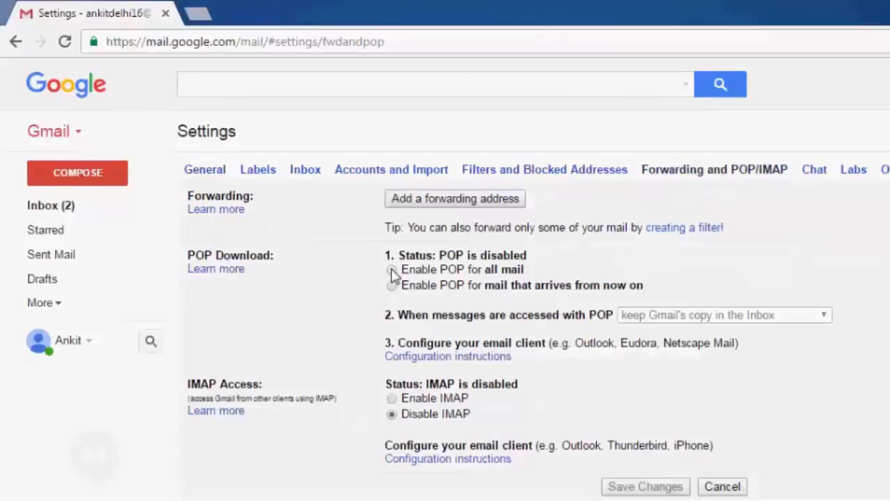
Step: Select 'Enable POP for all mail' and 'Enable IMAP', then save the changes
left_click(391, 270)
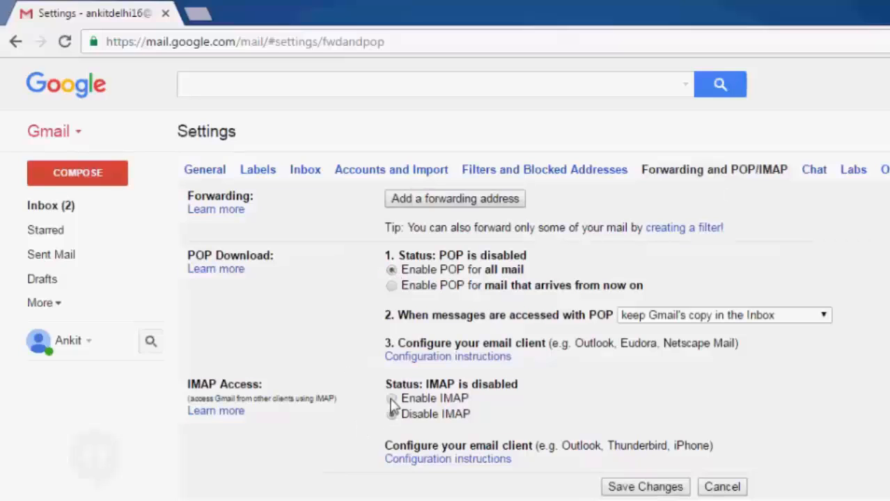
left_click(392, 398)
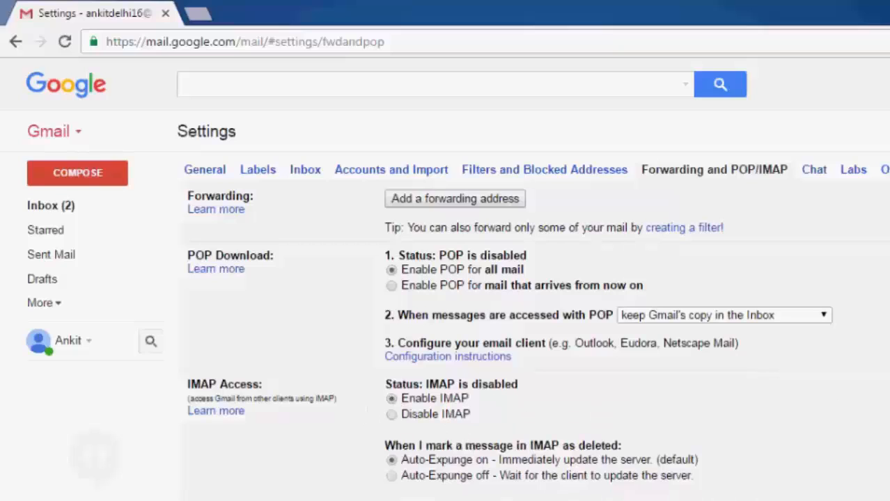
scroll("down", 3)
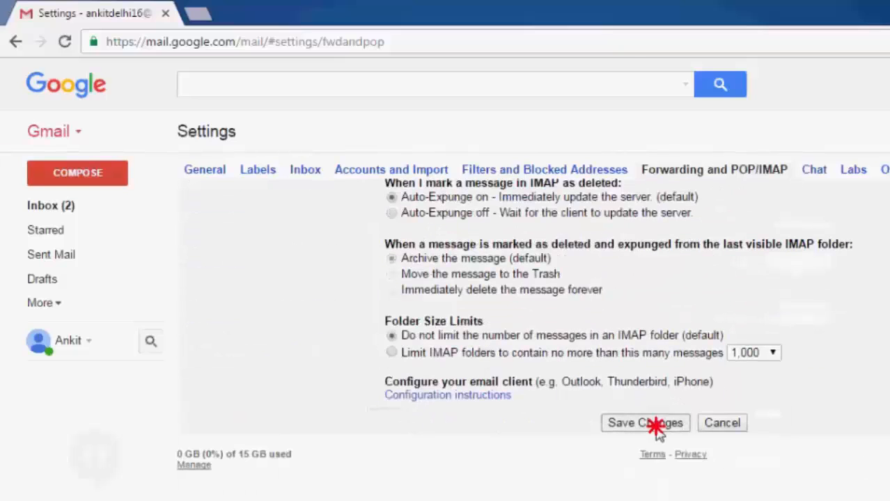
left_click(644, 422)
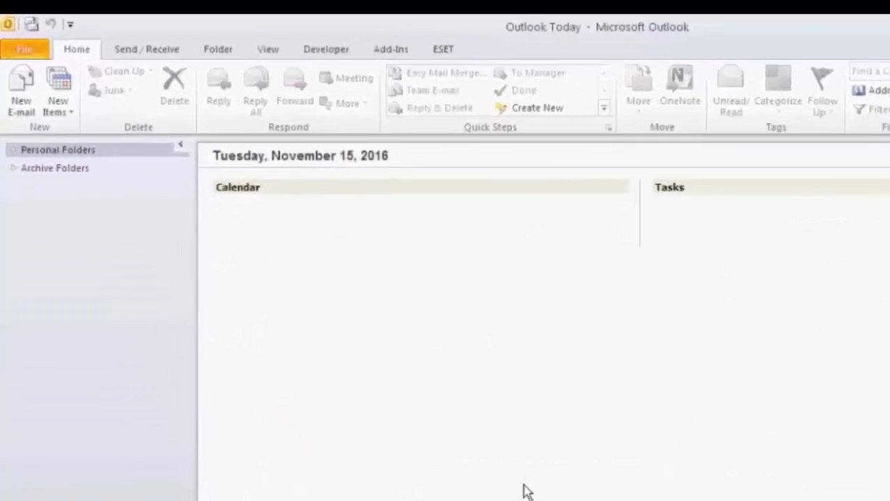
Step: Go through File > Info > Account Settings to start adding a new e-mail account
left_click(23, 49)
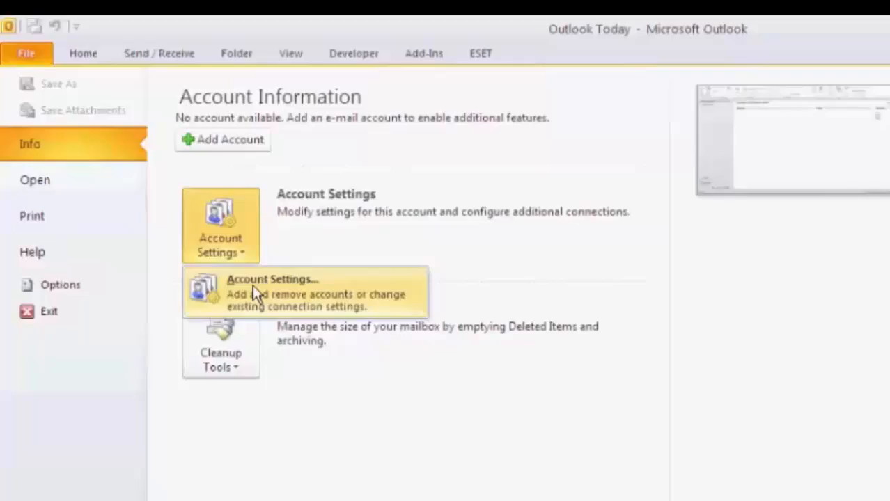
left_click(273, 292)
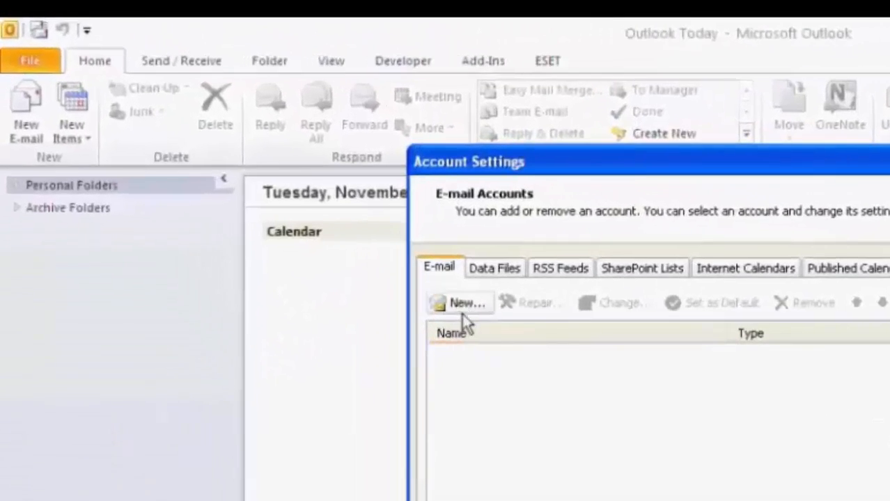
left_click(459, 303)
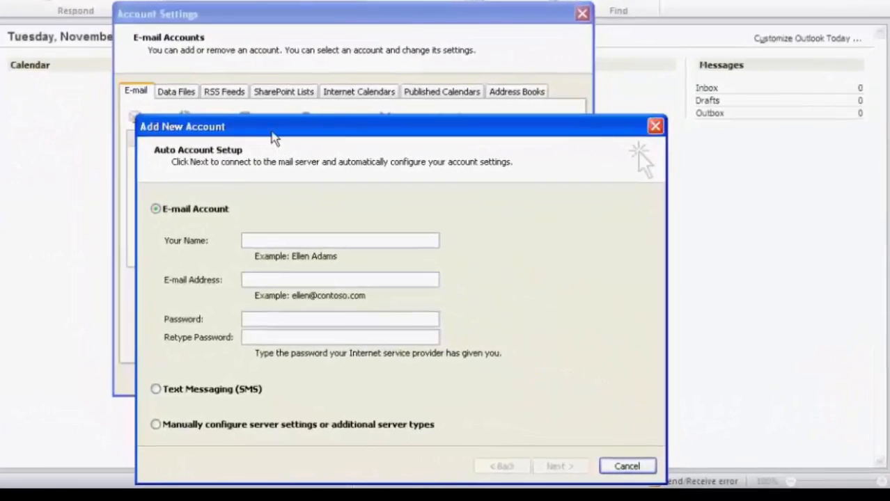
Step: Choose manual server configuration with the Internet E-mail (POP/IMAP) service type
left_click(156, 425)
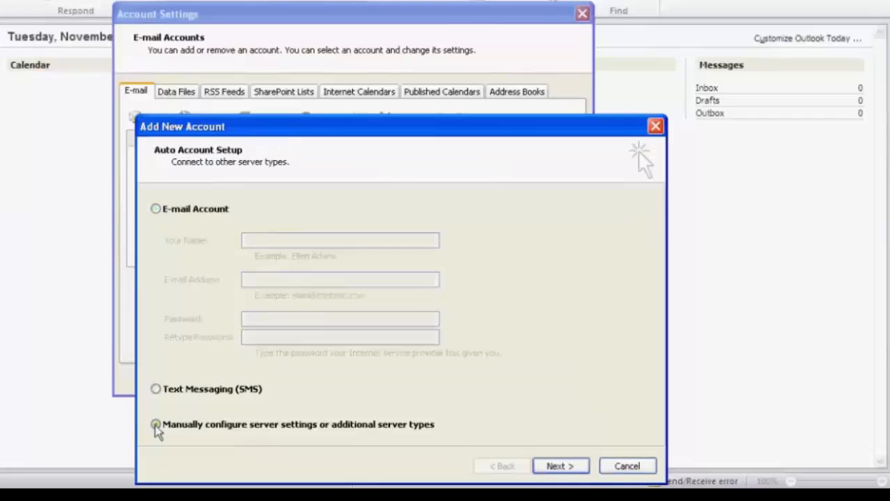
left_click(561, 466)
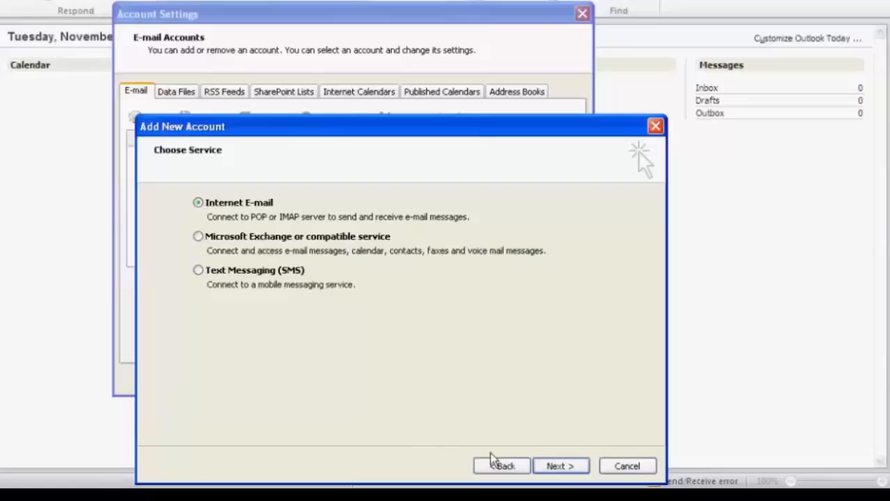
left_click(560, 466)
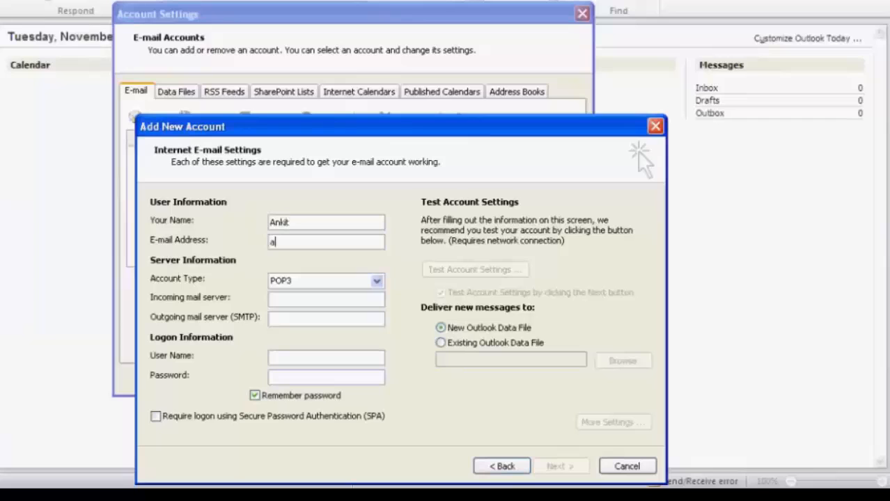
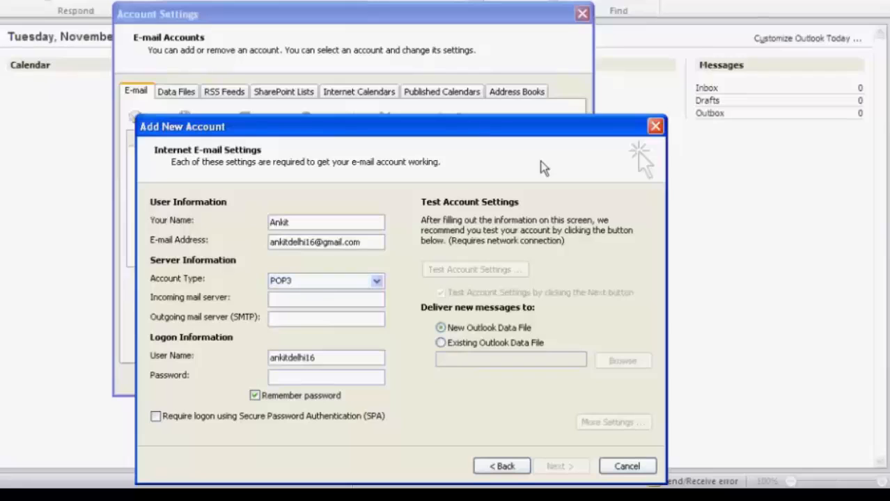
left_click(325, 299)
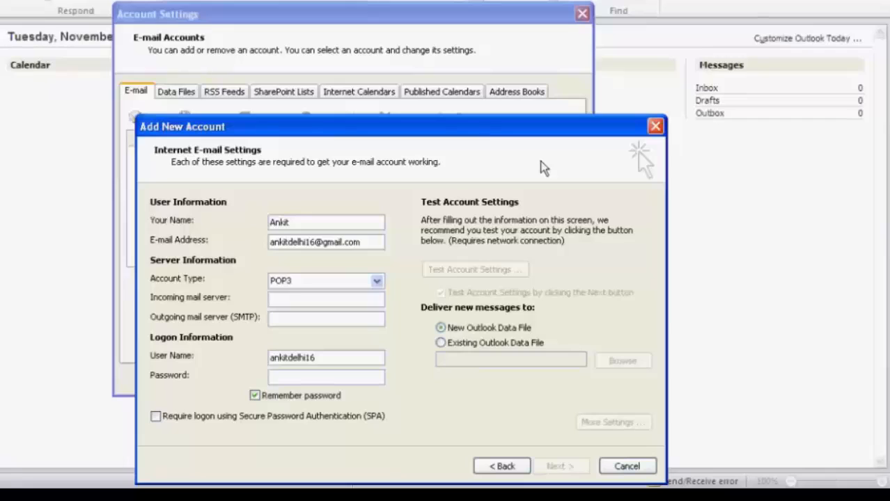
type("pop.gmail.com")
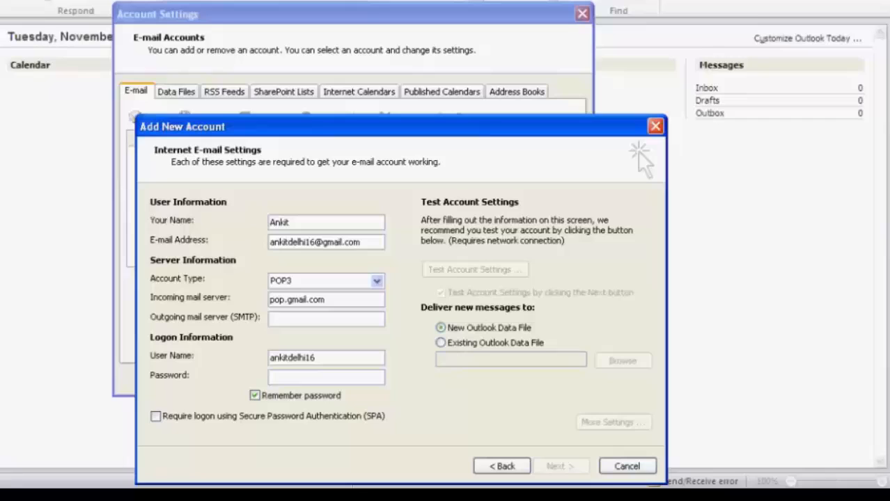
type("smtp.gmail.com")
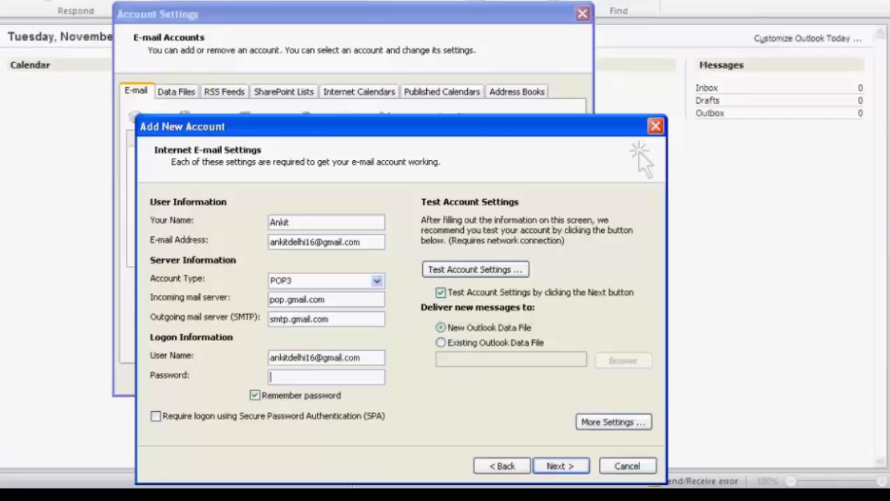
type("*****")
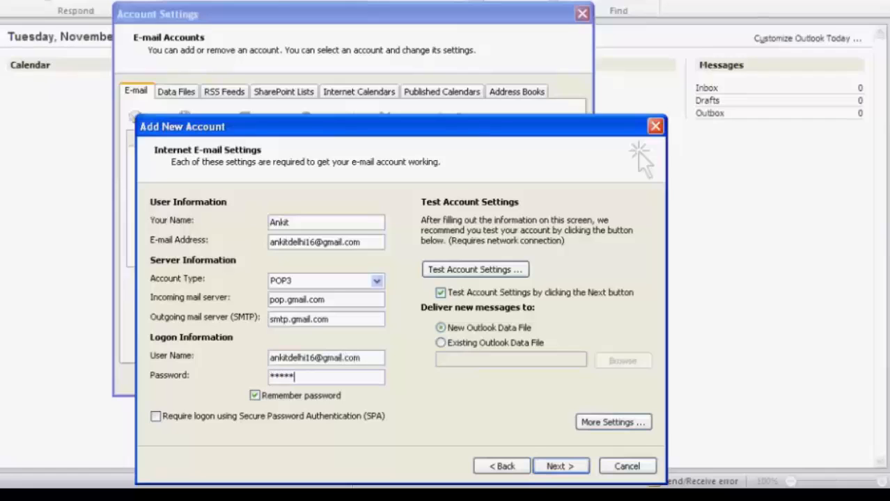
type("***")
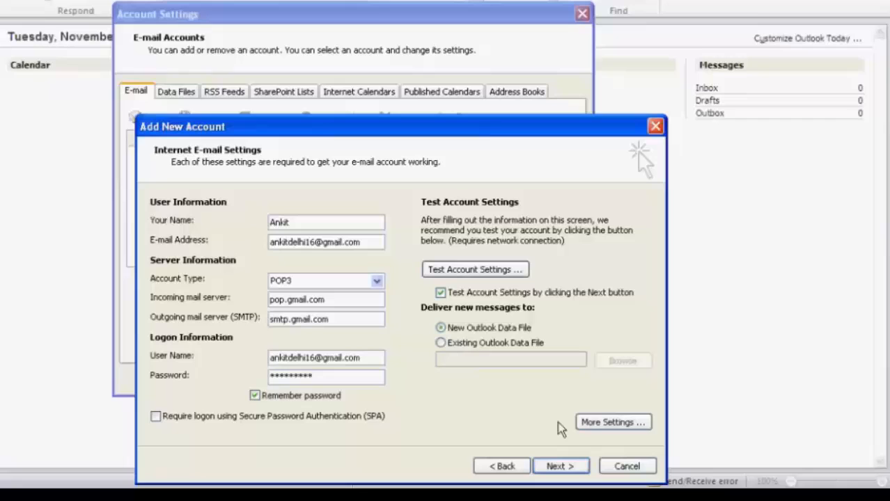
left_click(612, 422)
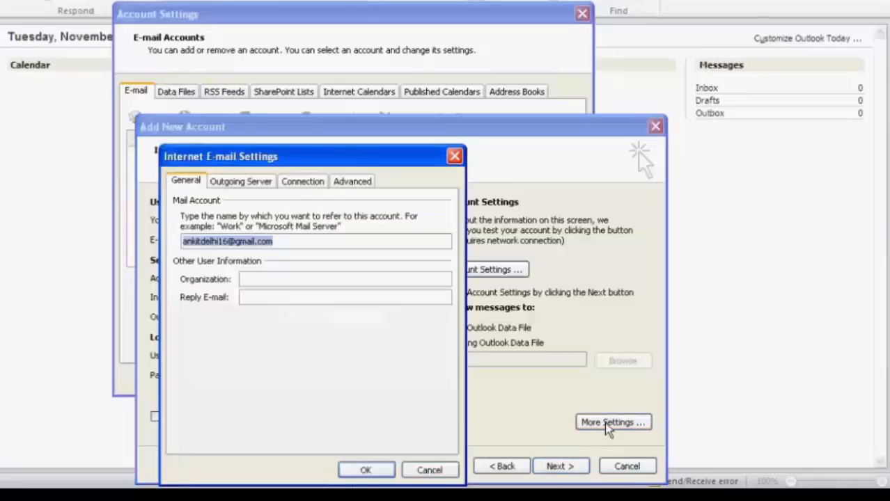
Step: Require outgoing server authentication using the incoming server's login settings
left_click(240, 181)
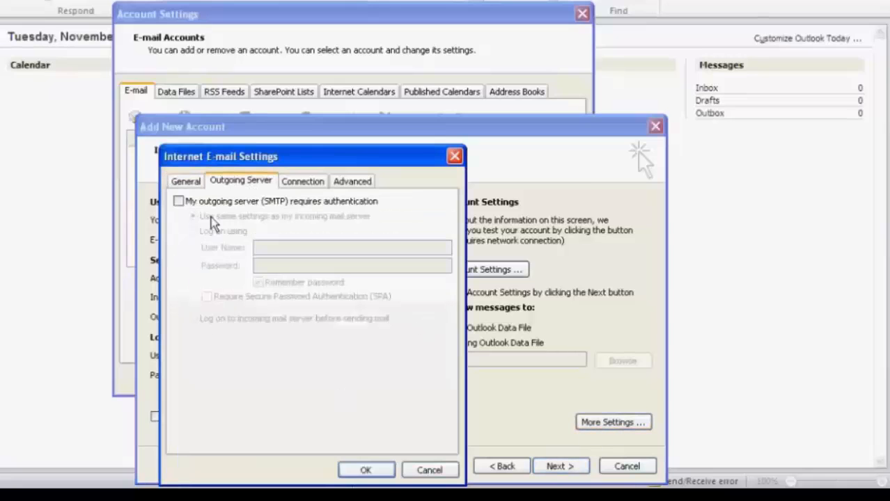
left_click(179, 201)
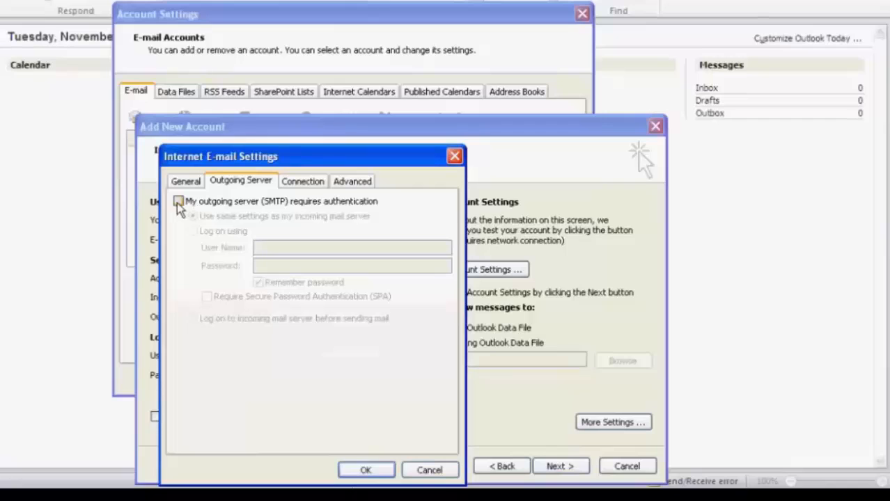
left_click(178, 201)
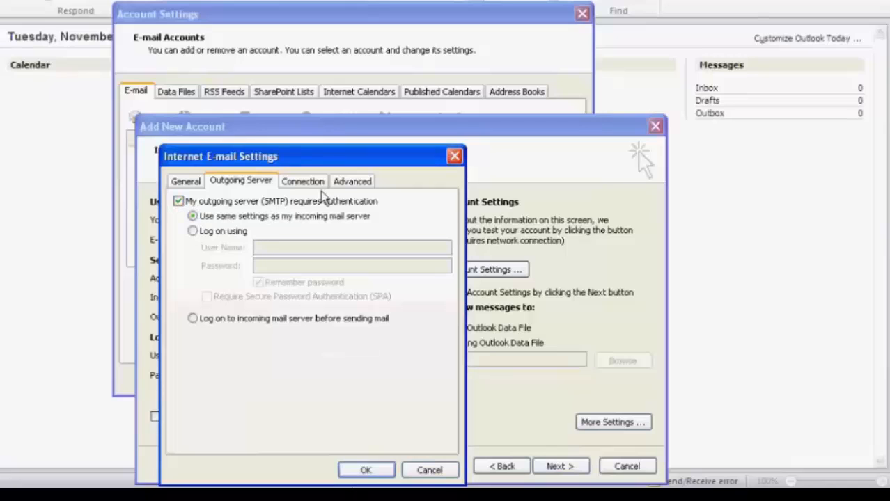
left_click(352, 181)
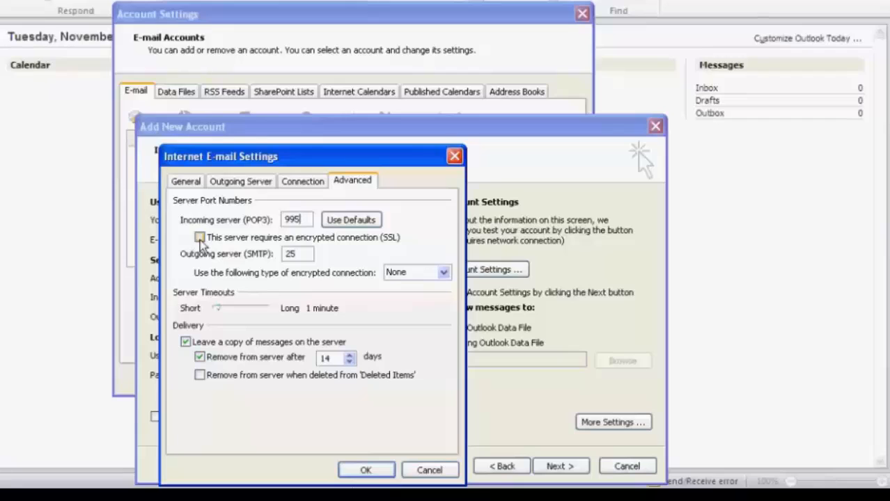
Step: Enable SSL for POP3 and for SMTP on port 465, keep server copies, and confirm
left_click(200, 237)
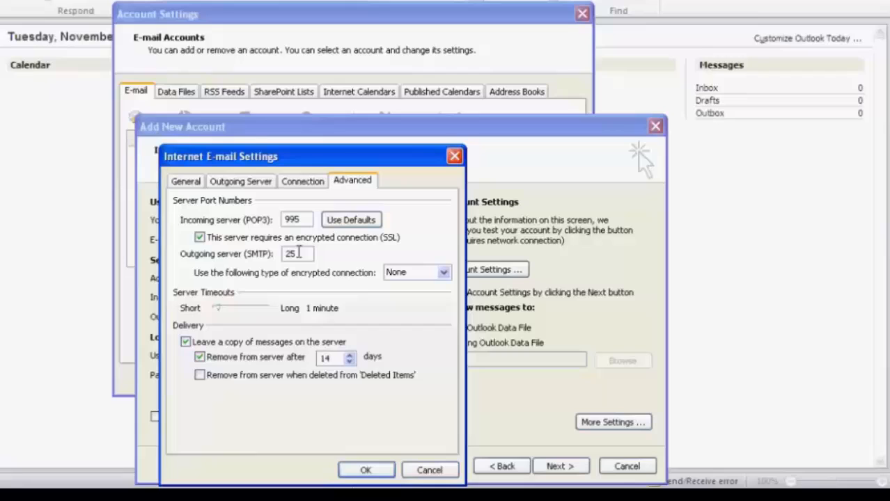
triple_click(295, 253)
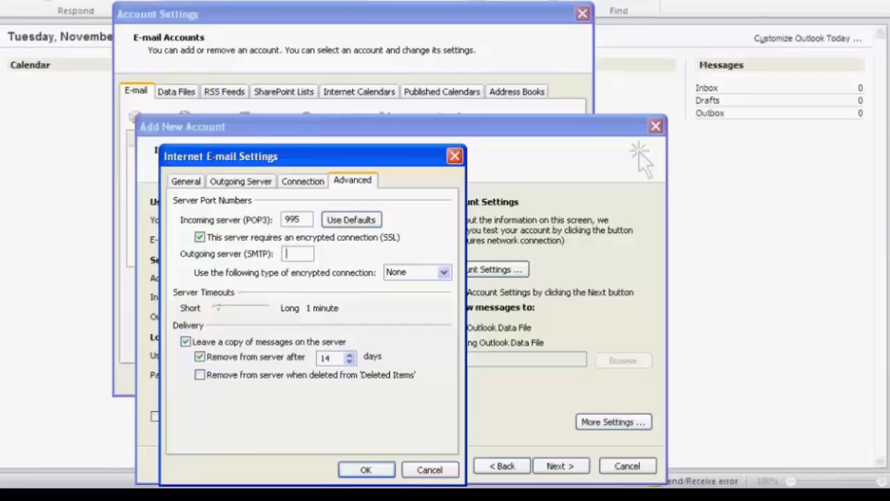
type("465")
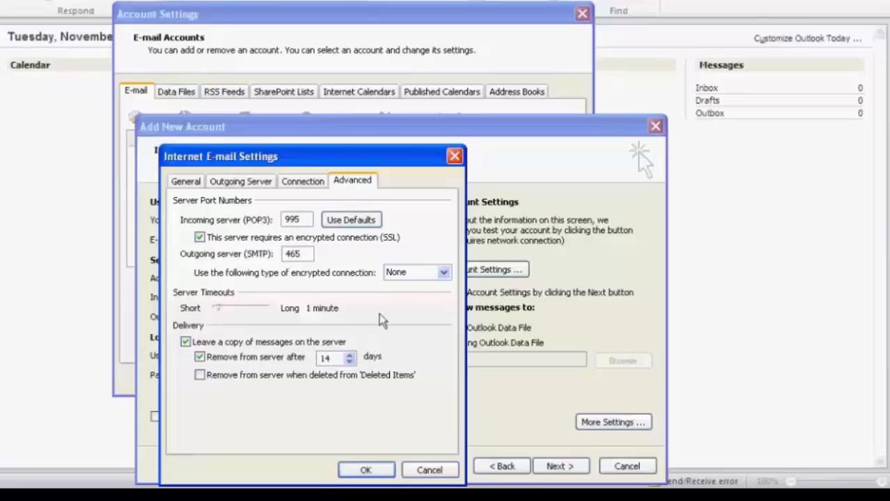
left_click(416, 272)
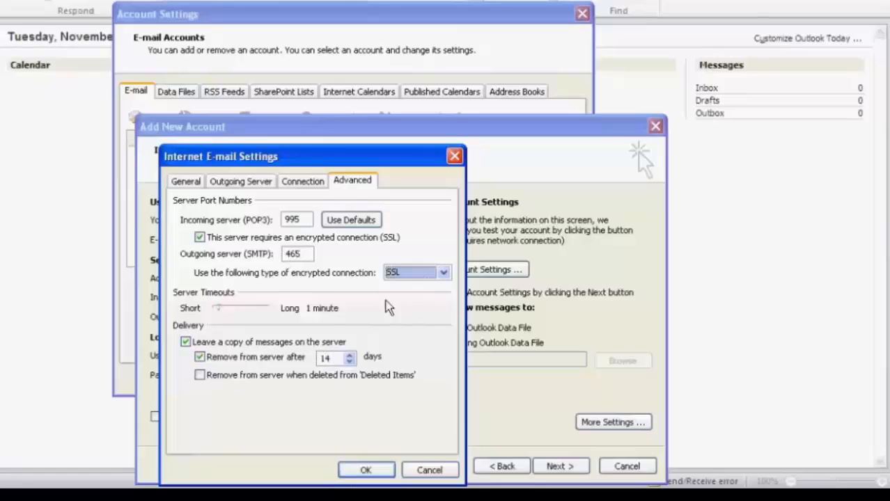
left_click(200, 356)
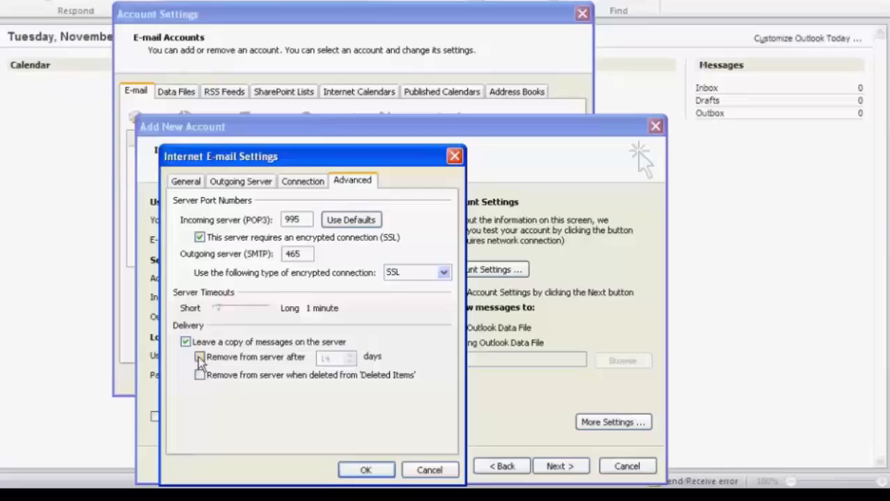
left_click(365, 470)
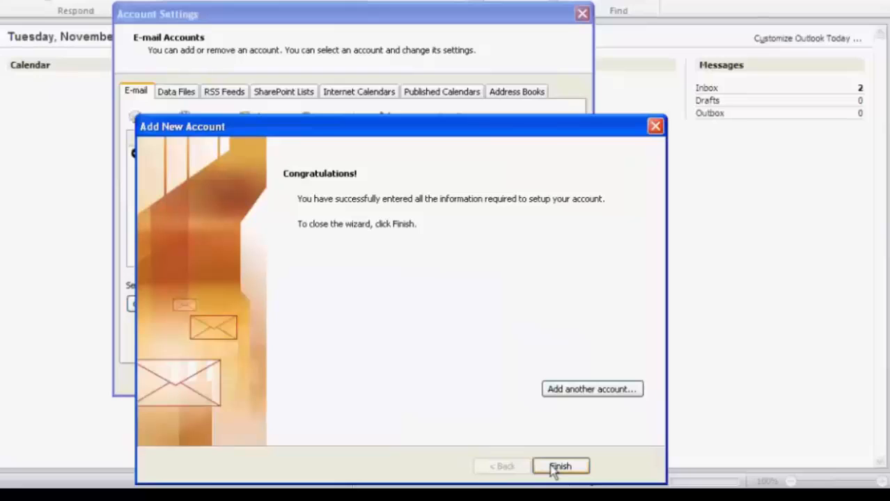
Step: Finish the wizard, close Account Settings, and expand Personal Folders to show the Inbox
left_click(561, 467)
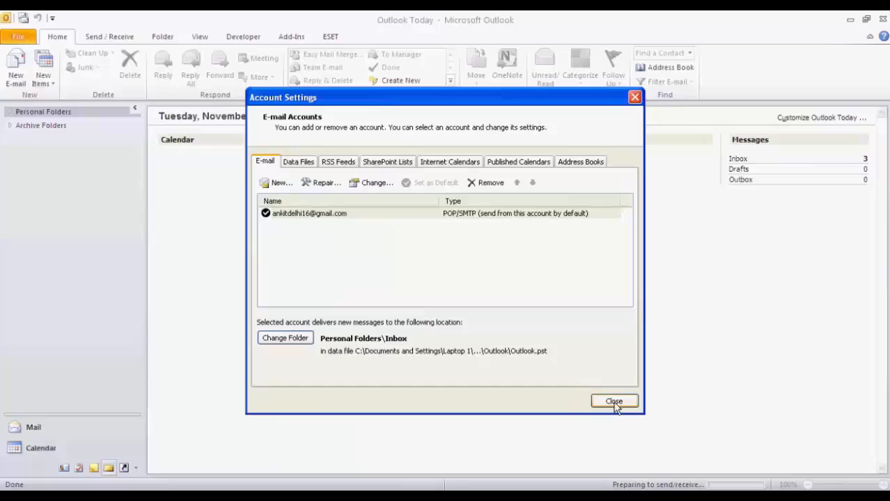
left_click(614, 401)
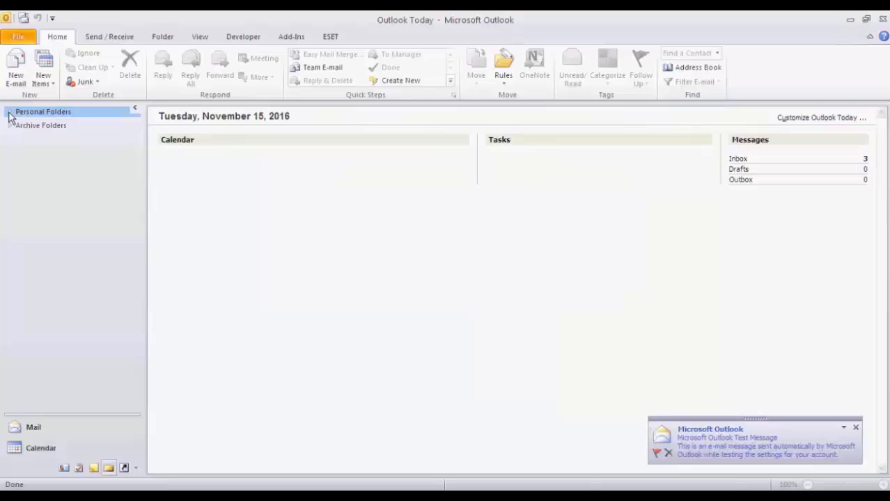
left_click(9, 111)
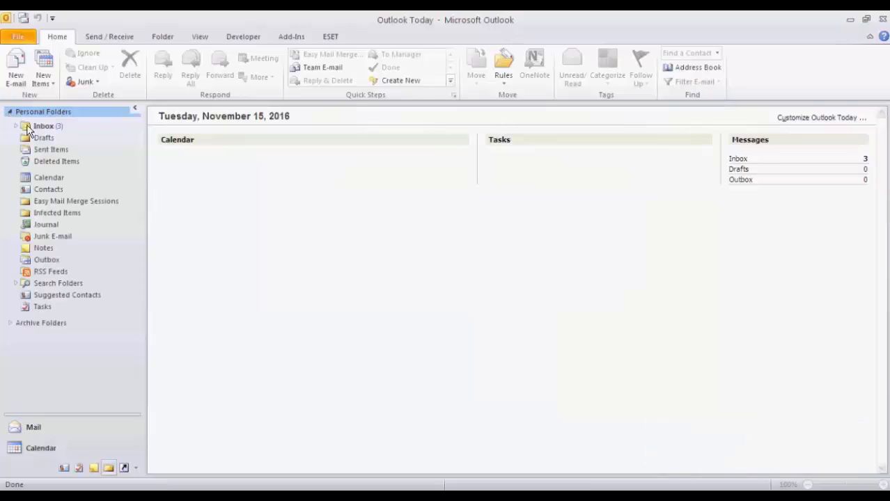